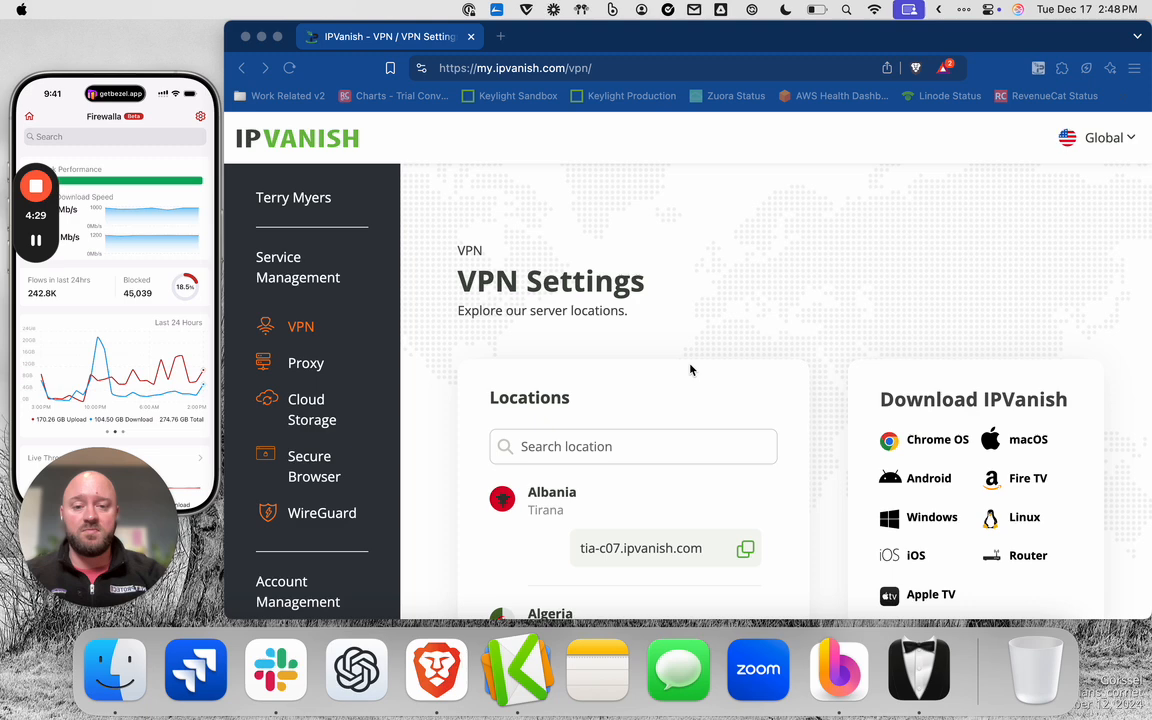
mouse_move(532, 344)
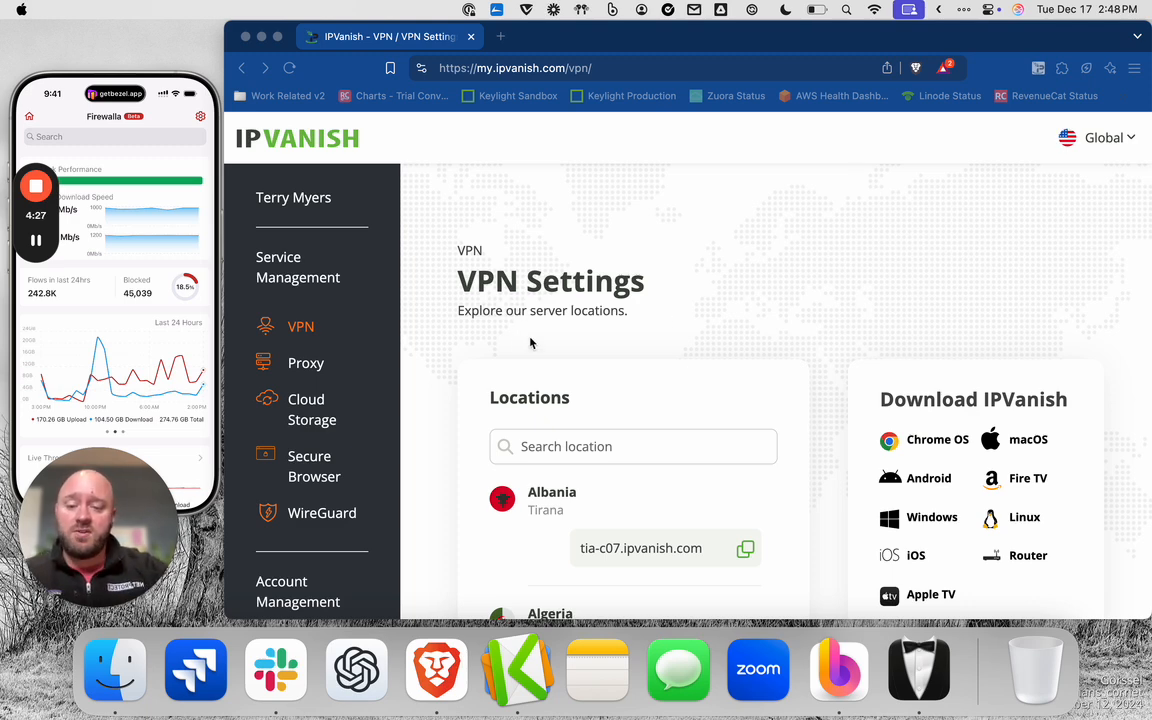
mouse_move(330, 518)
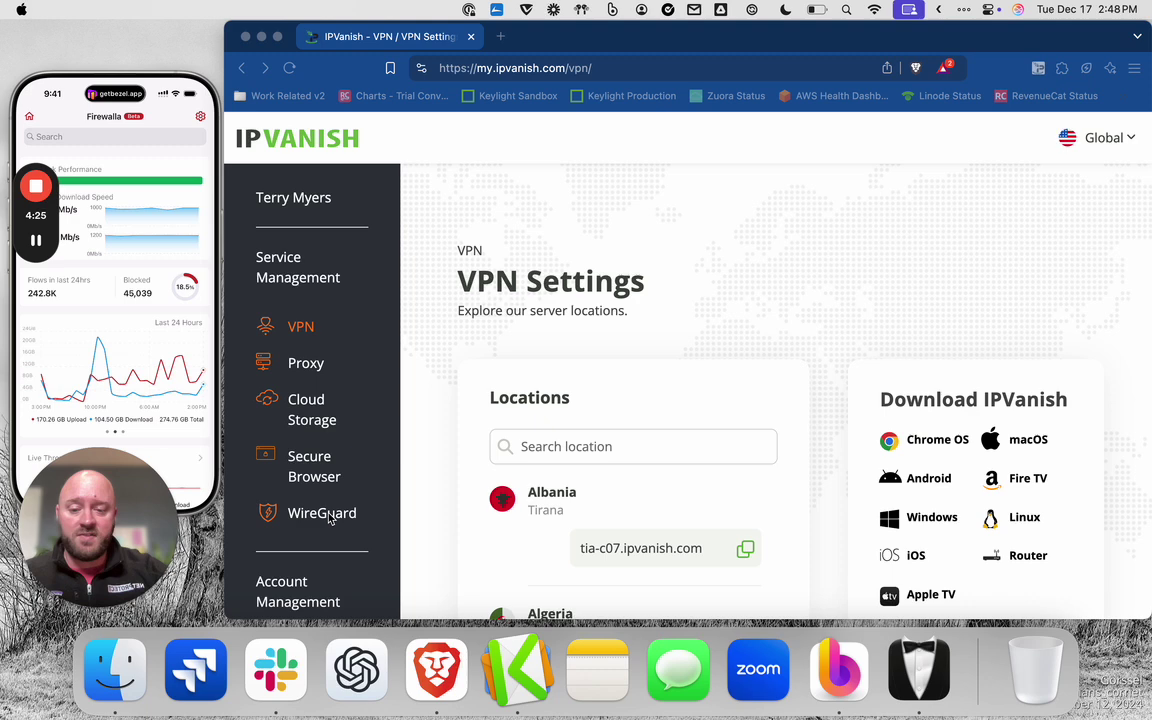
mouse_move(646, 268)
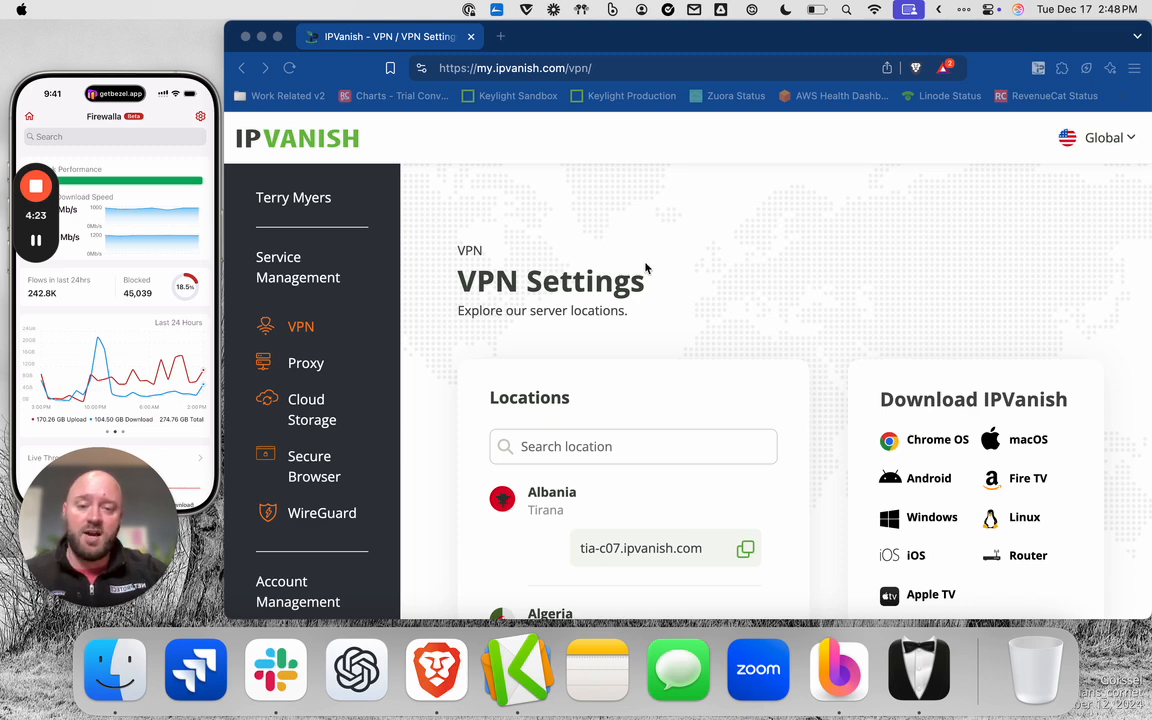
mouse_move(136, 222)
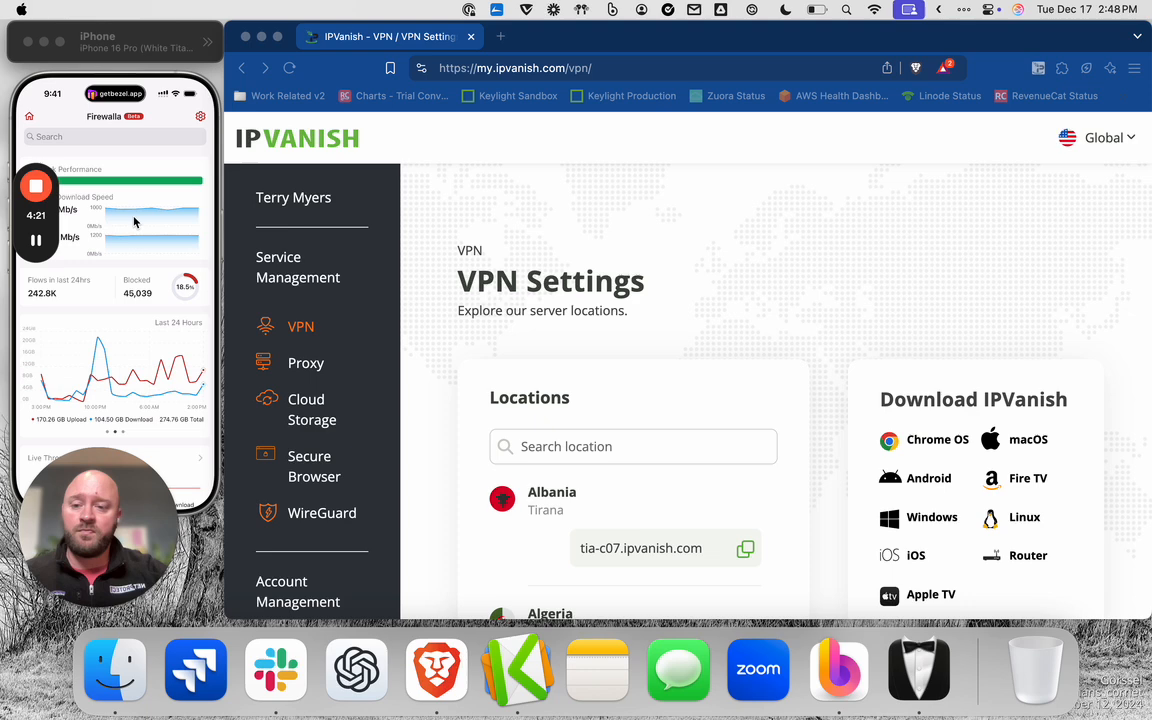
mouse_move(360, 332)
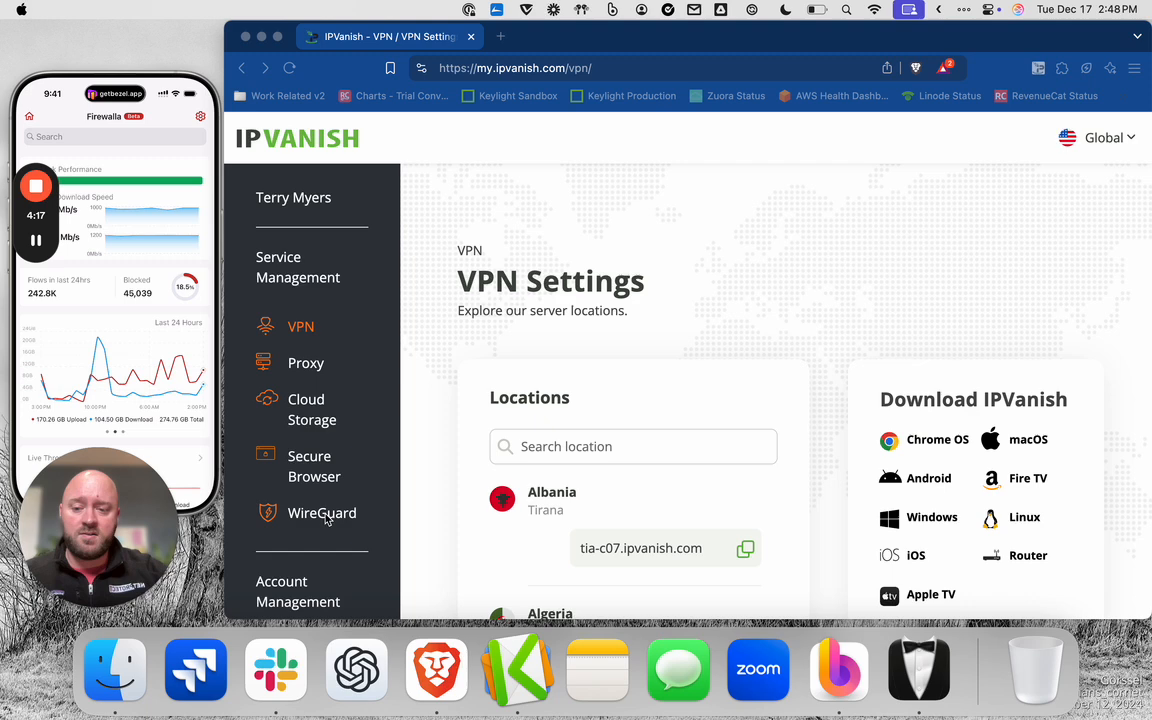
Choose Amsterdam, NL as the WireGuard configuration location
left_click(320, 512)
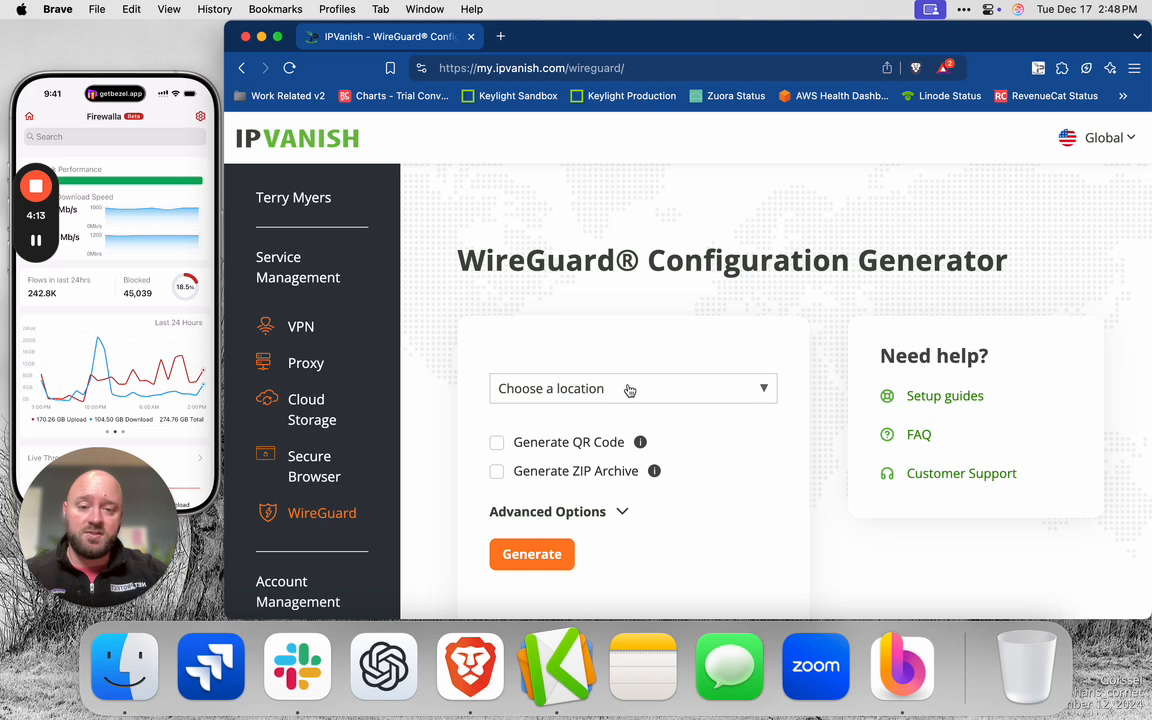
left_click(632, 388)
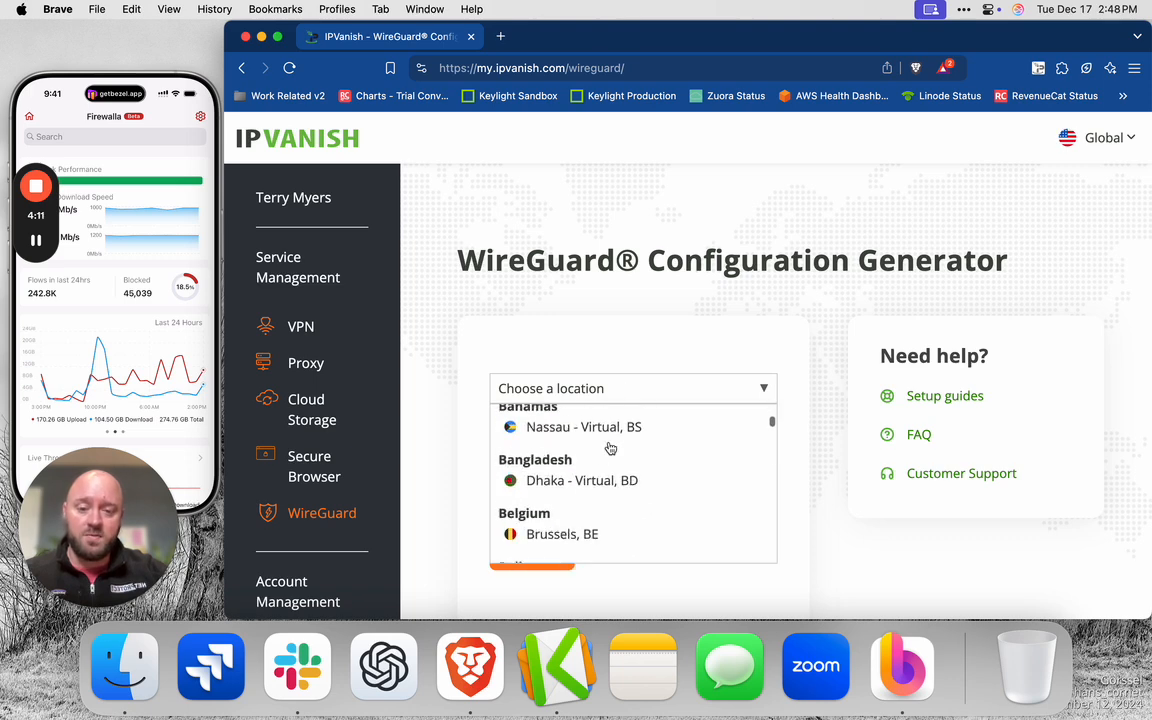
scroll("down", 3)
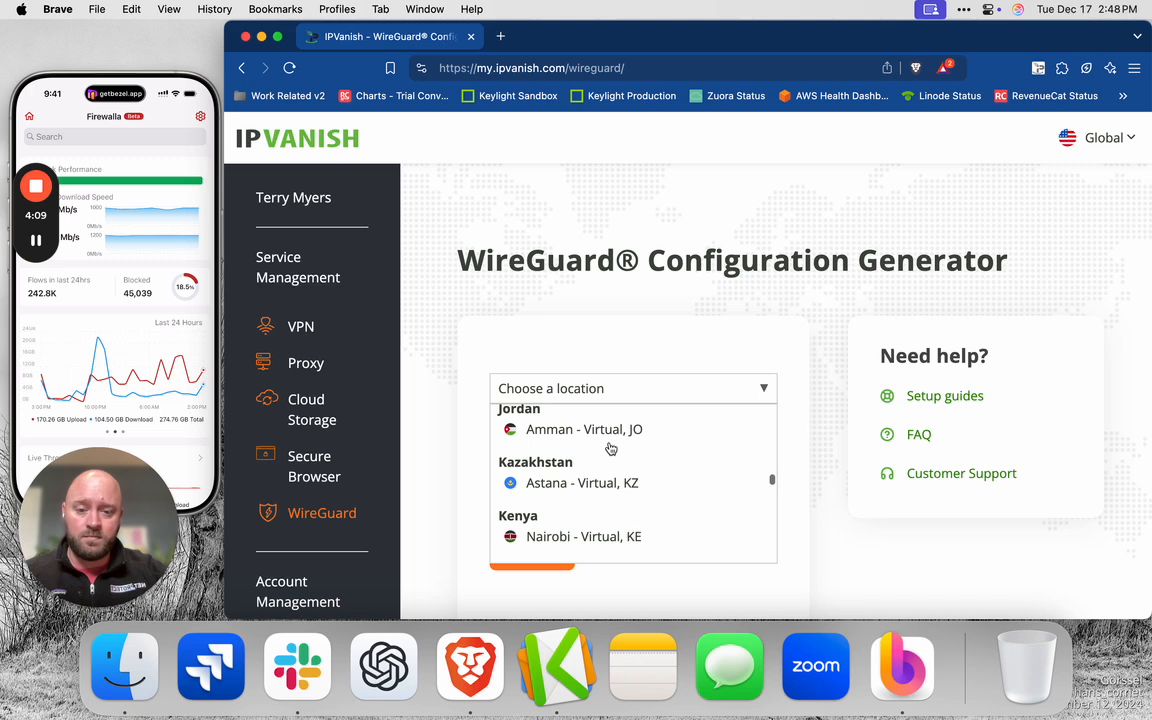
scroll("down", 3)
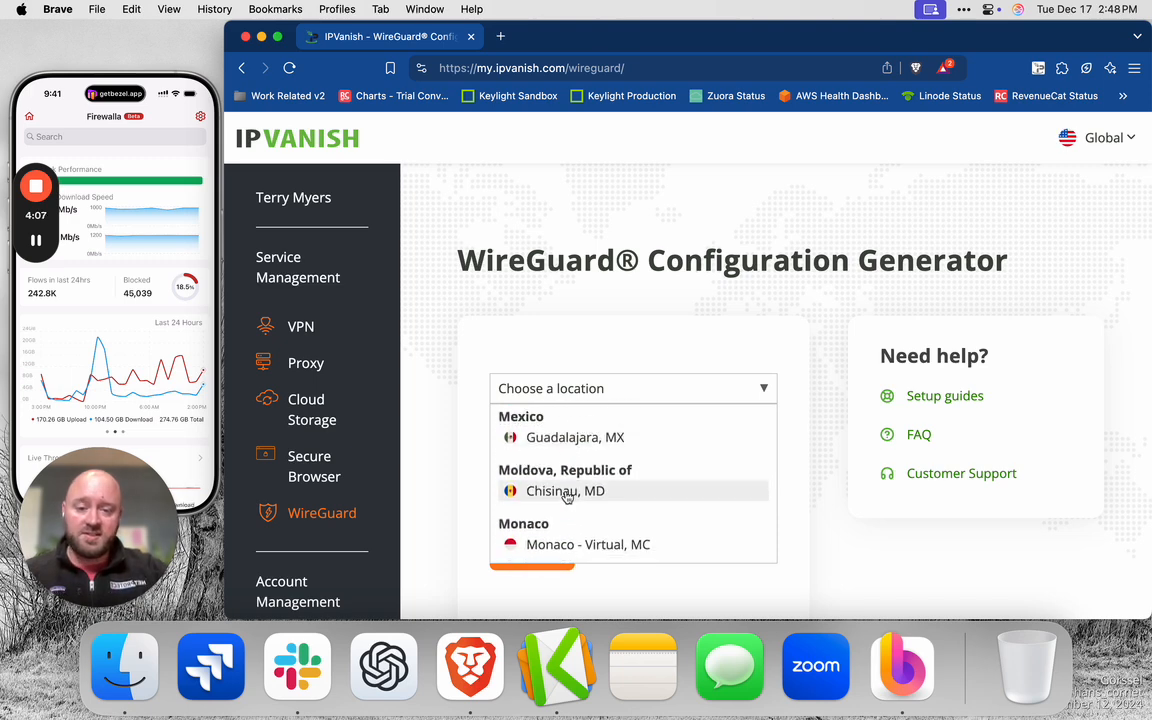
scroll("down", 3)
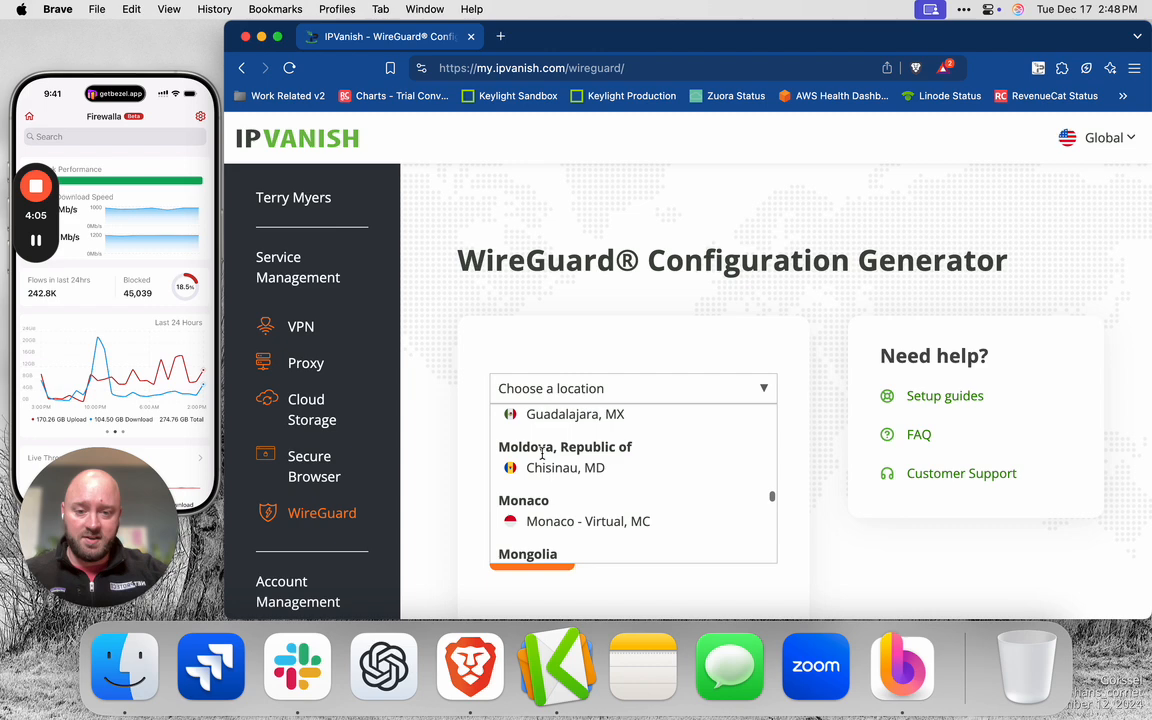
scroll("down", 3)
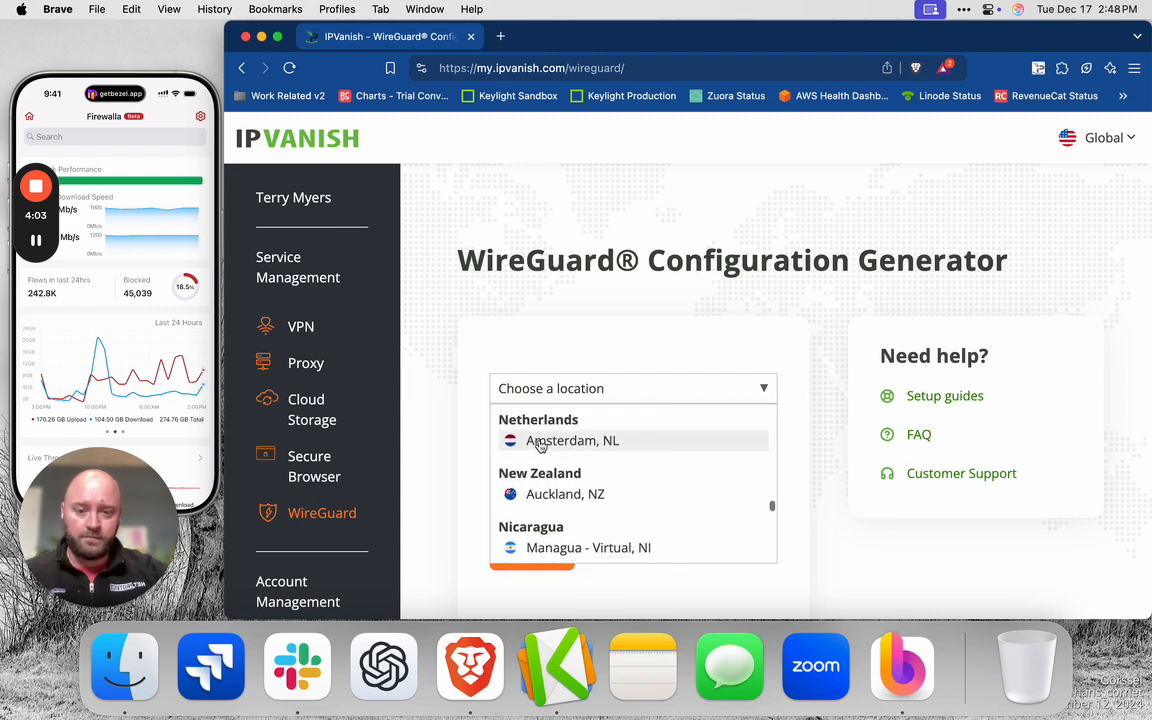
left_click(572, 440)
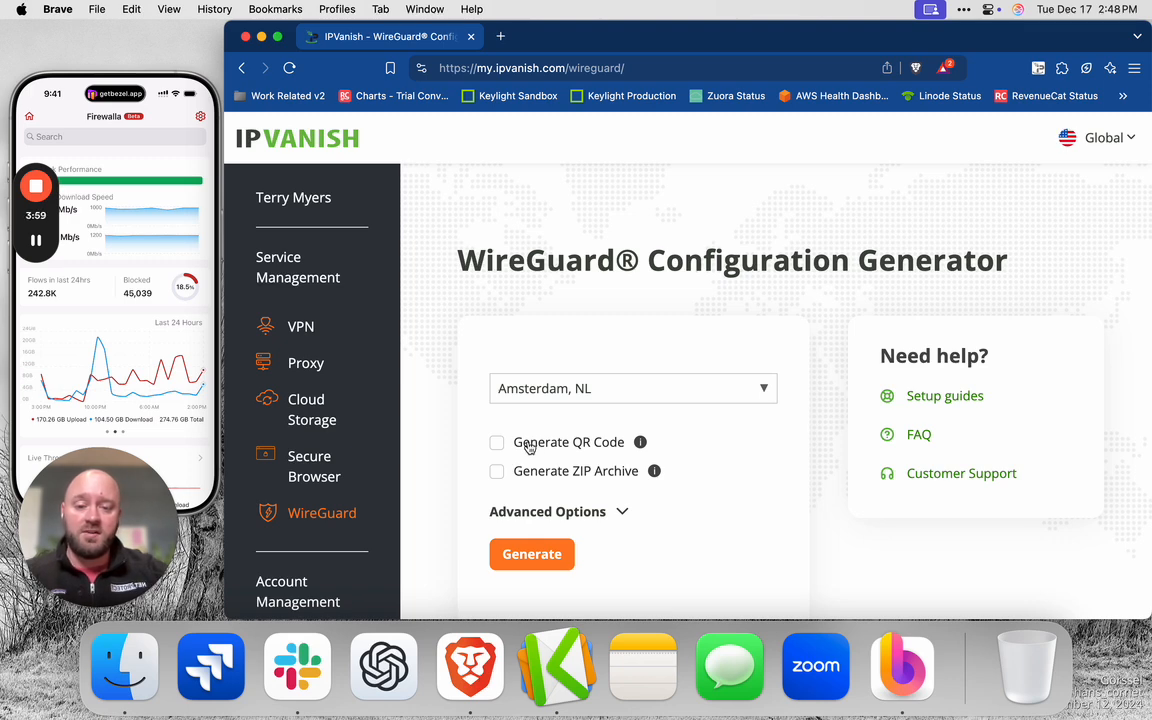
Enable Generate QR Code and generate the WireGuard configuration
left_click(496, 442)
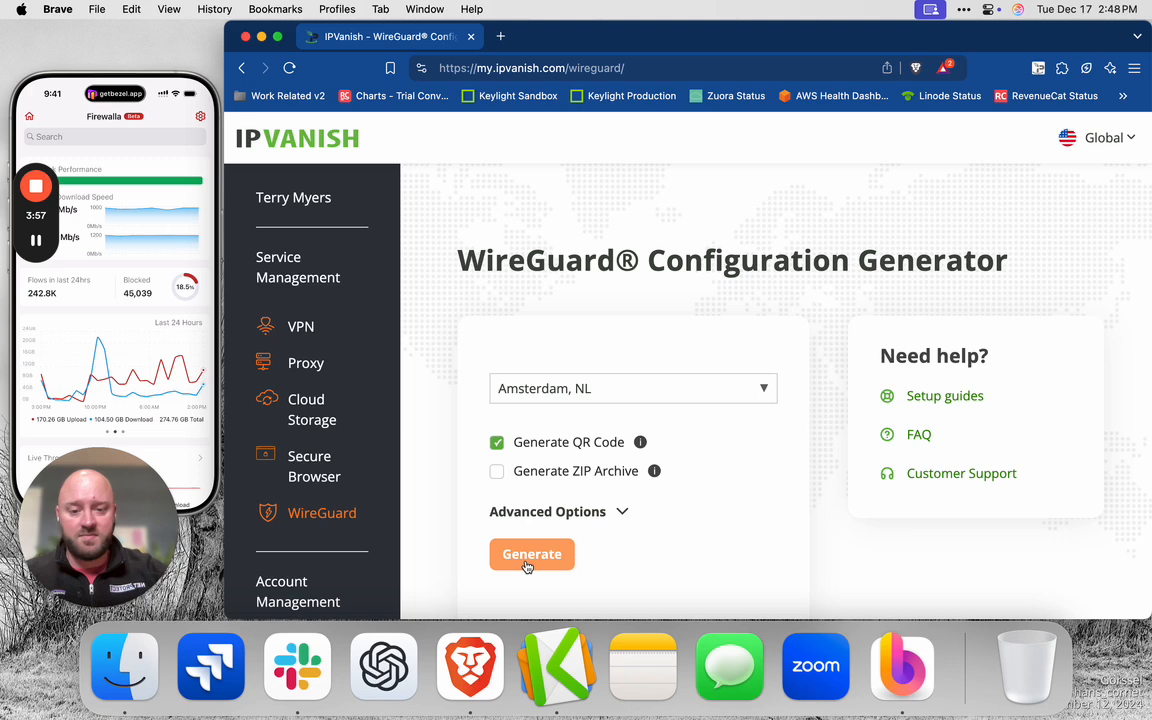
left_click(532, 554)
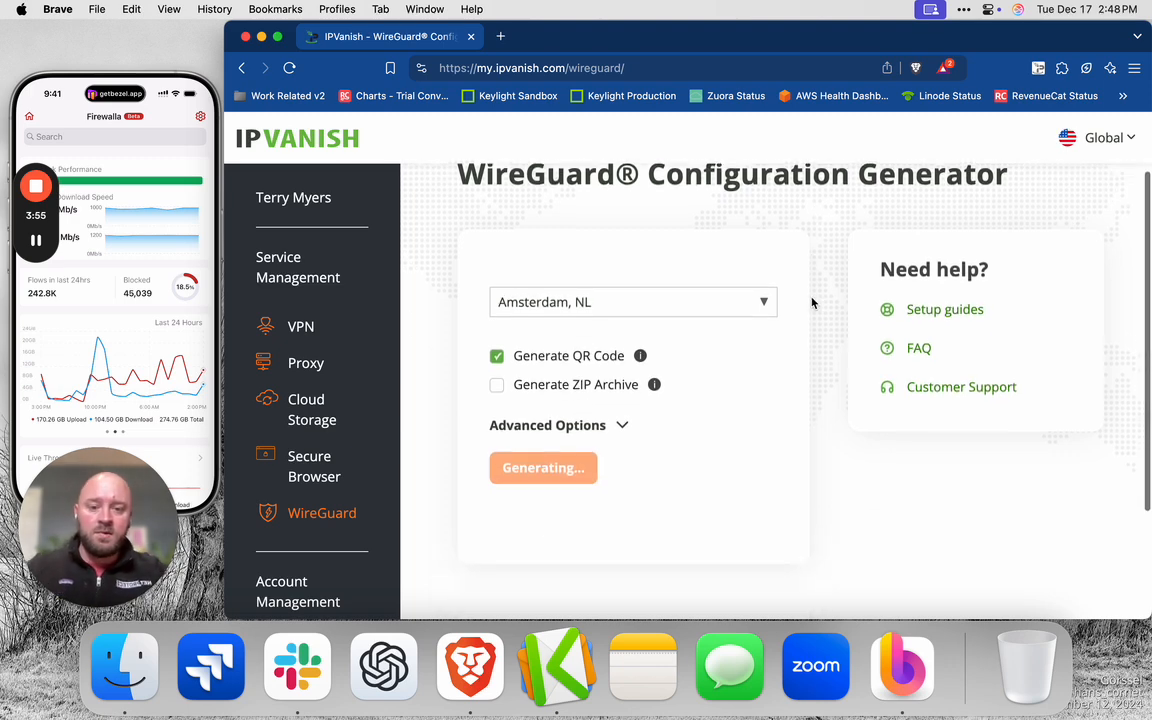
Scan the Amsterdam WireGuard QR code into Firewalla's Import VPN Profile screen
left_click(544, 468)
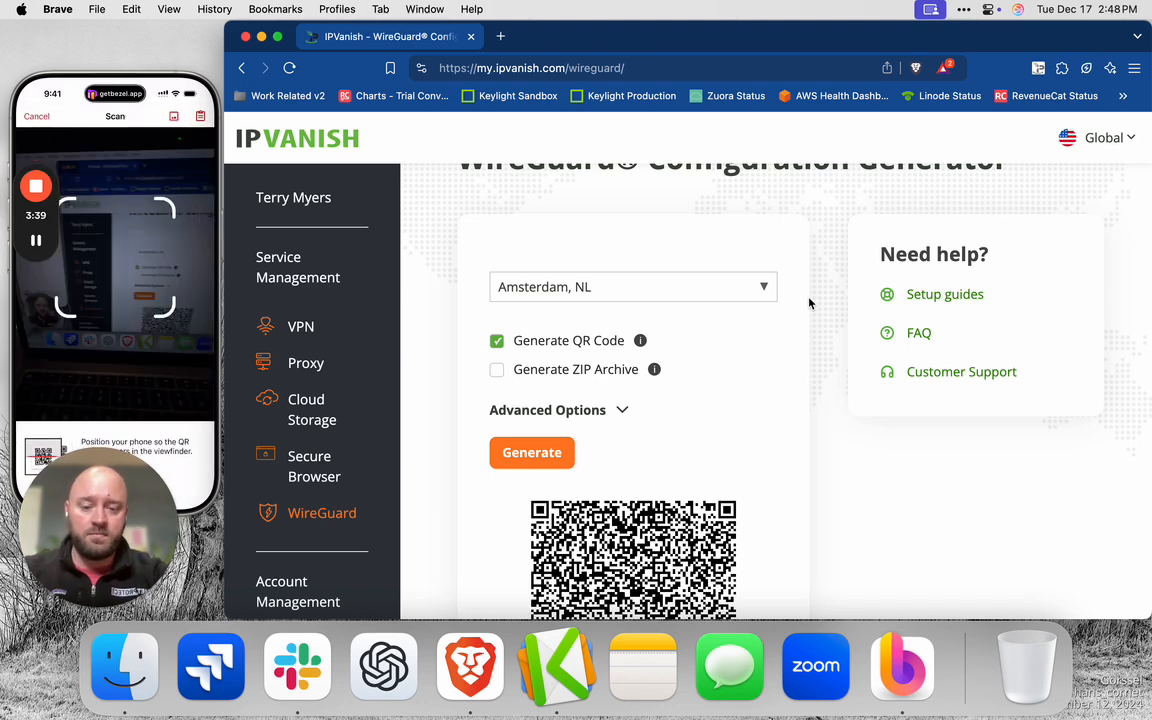
scroll("down", 3)
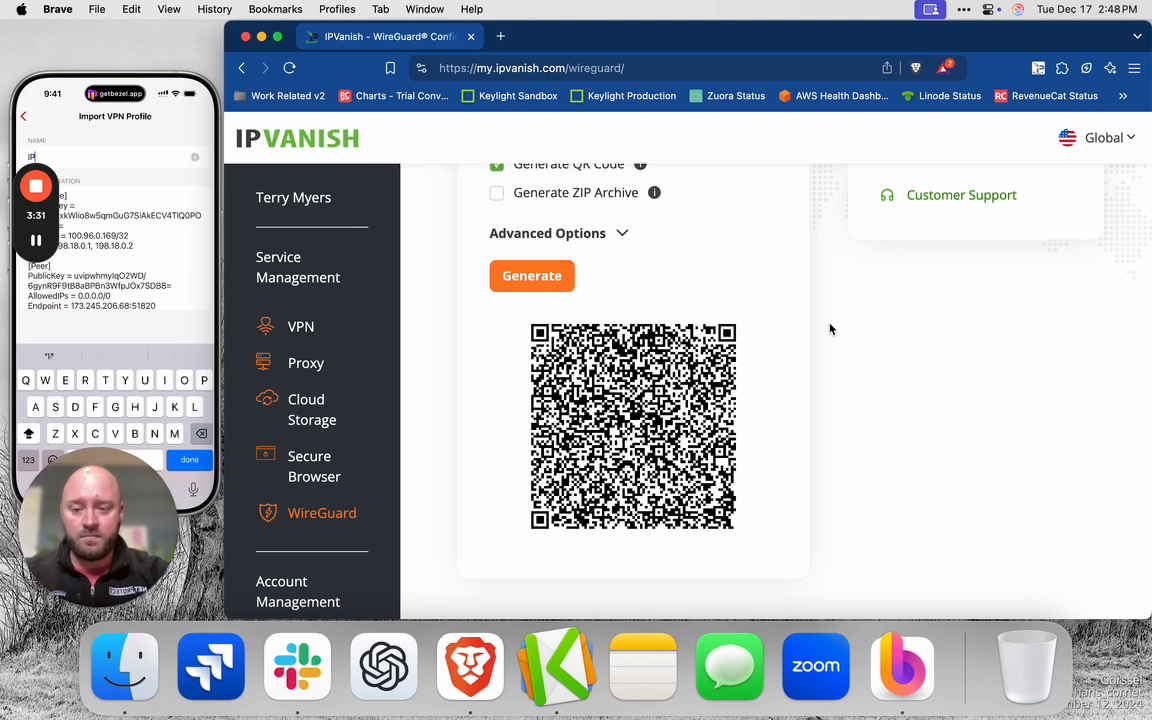
Name the imported VPN profile 'IPVanish' and confirm
type("IPVanish")
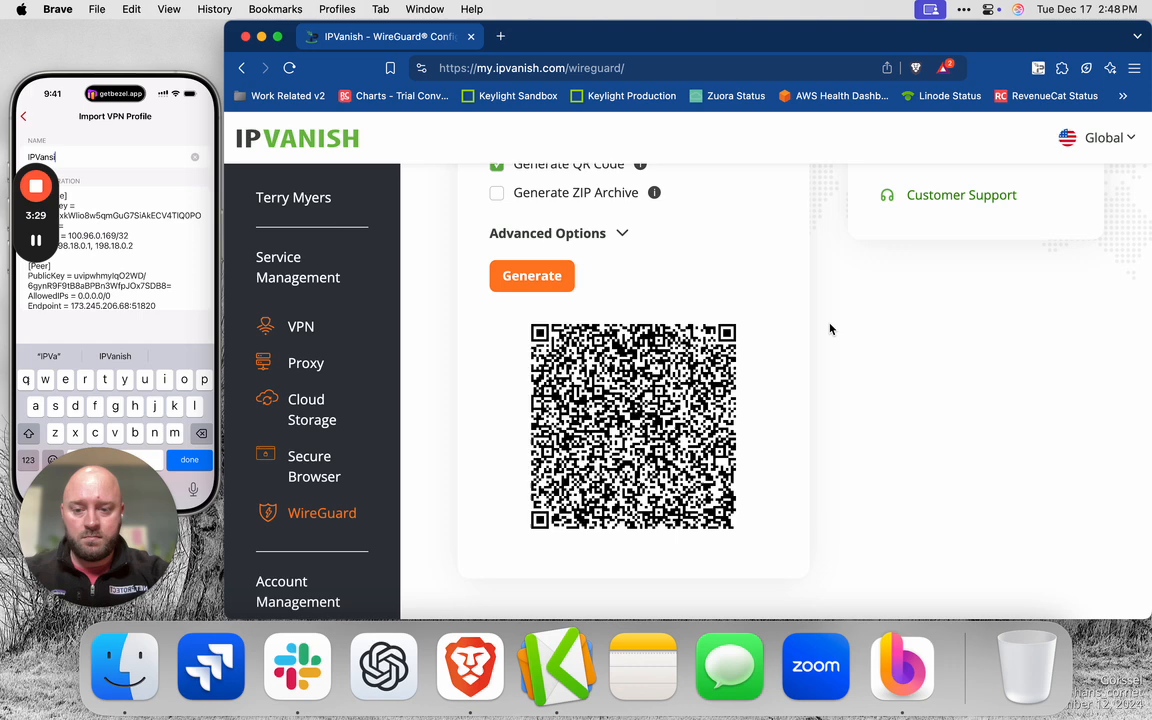
left_click(28, 460)
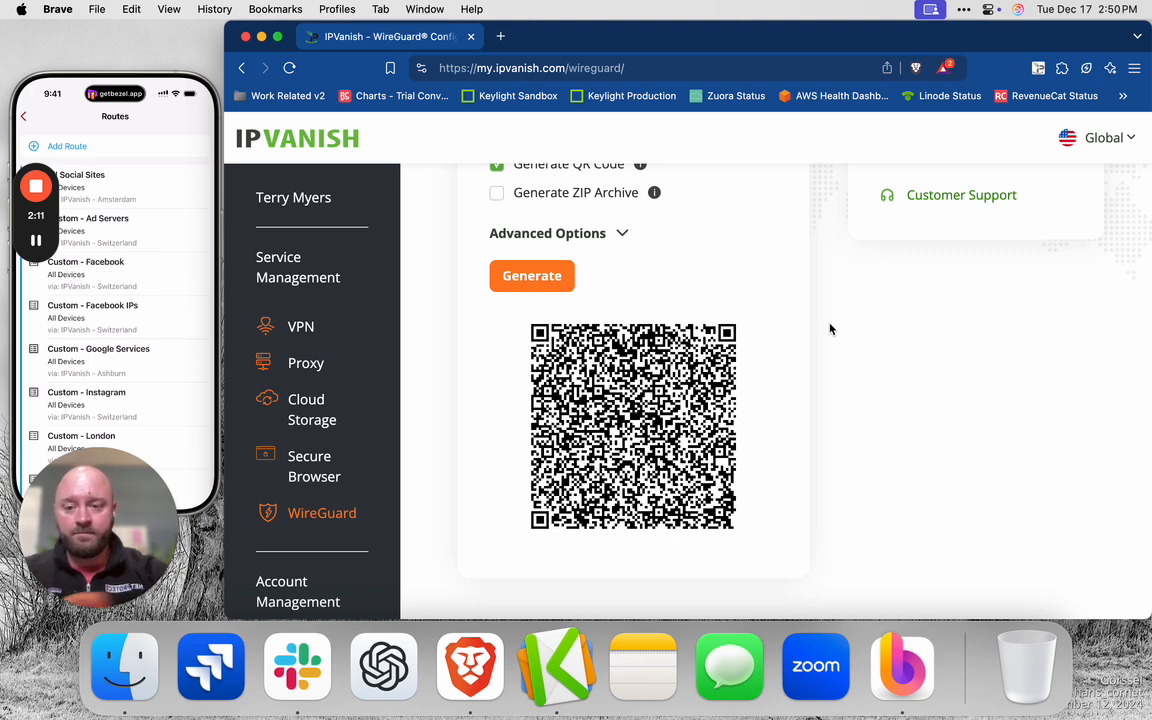
mouse_move(796, 332)
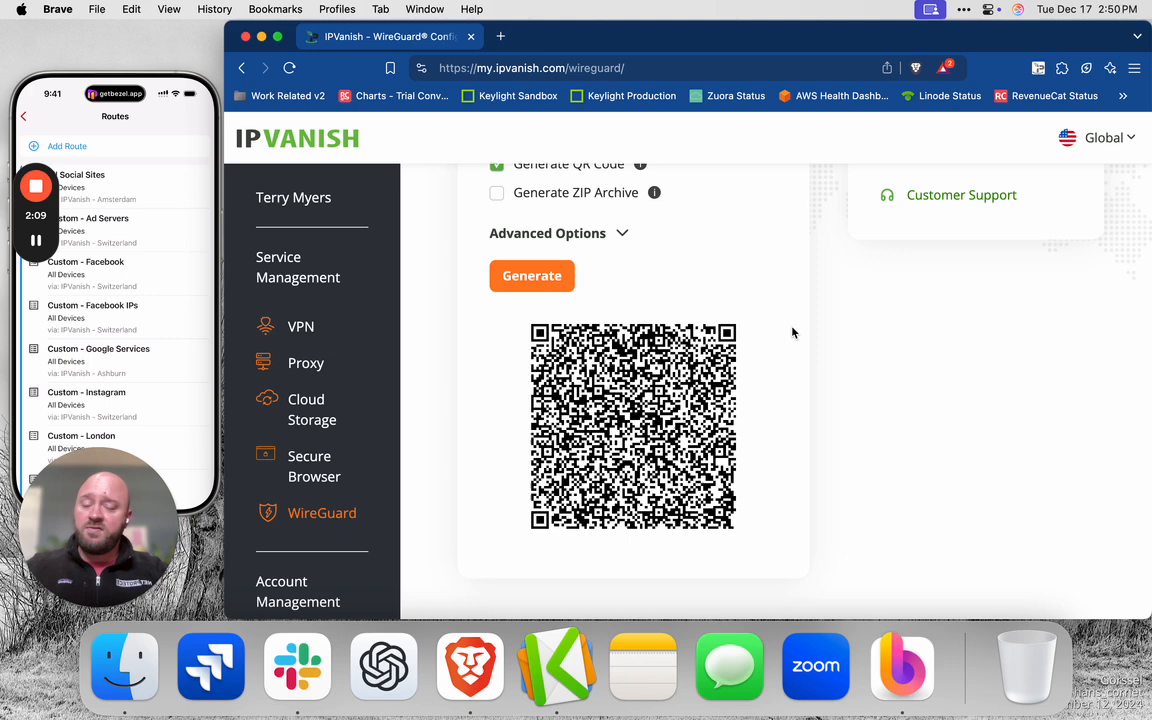